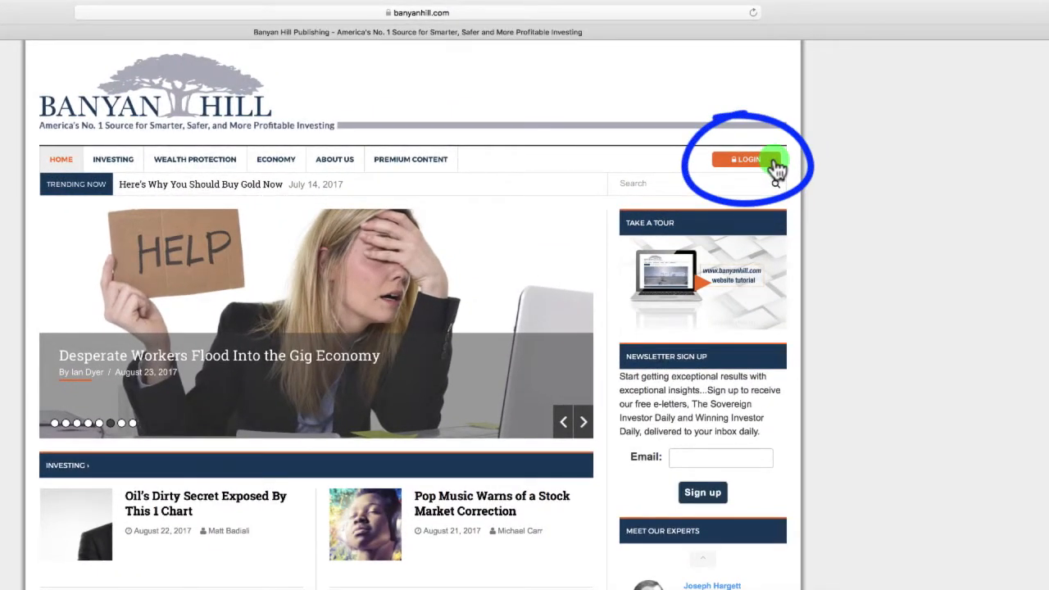
Step: Open the member sign-in page from the LOGIN button on the home page
{"action": "left_click", "coordinate": [741, 159]}
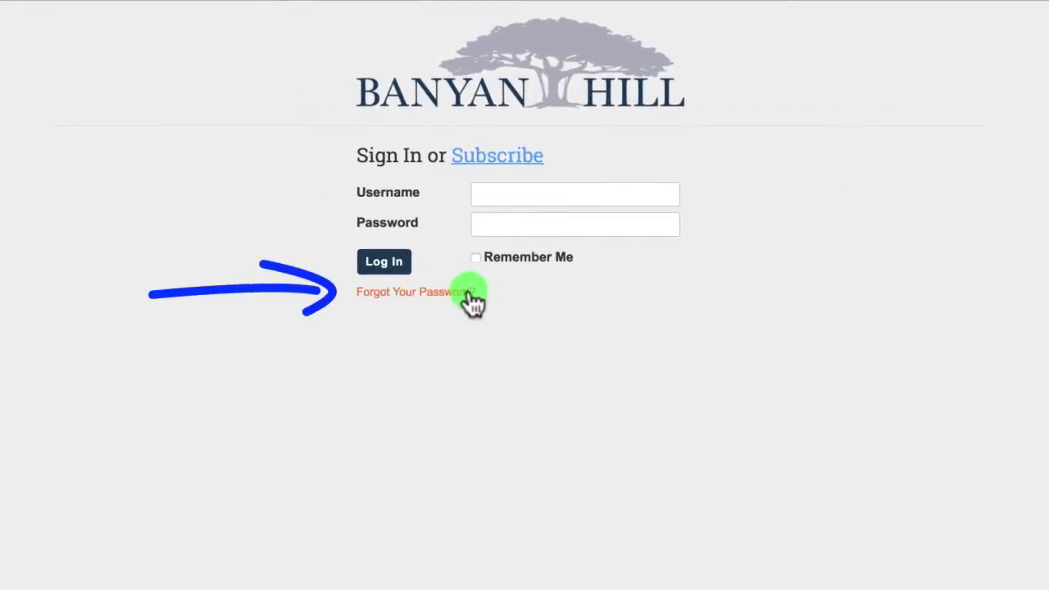
{"action": "left_click", "coordinate": [408, 292]}
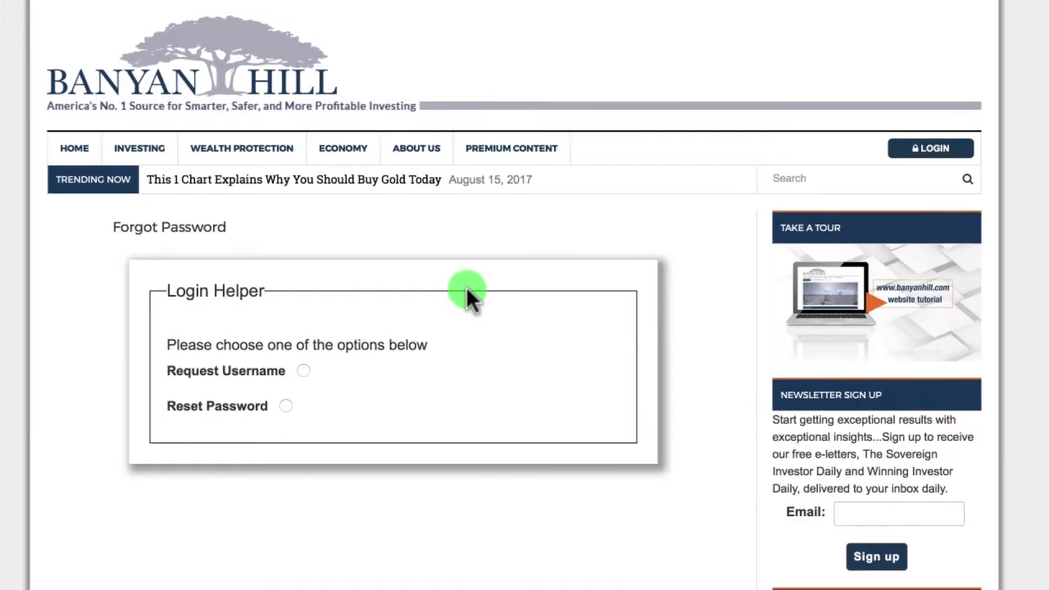
{"action": "scroll", "scroll_direction": "down", "scroll_amount": 3}
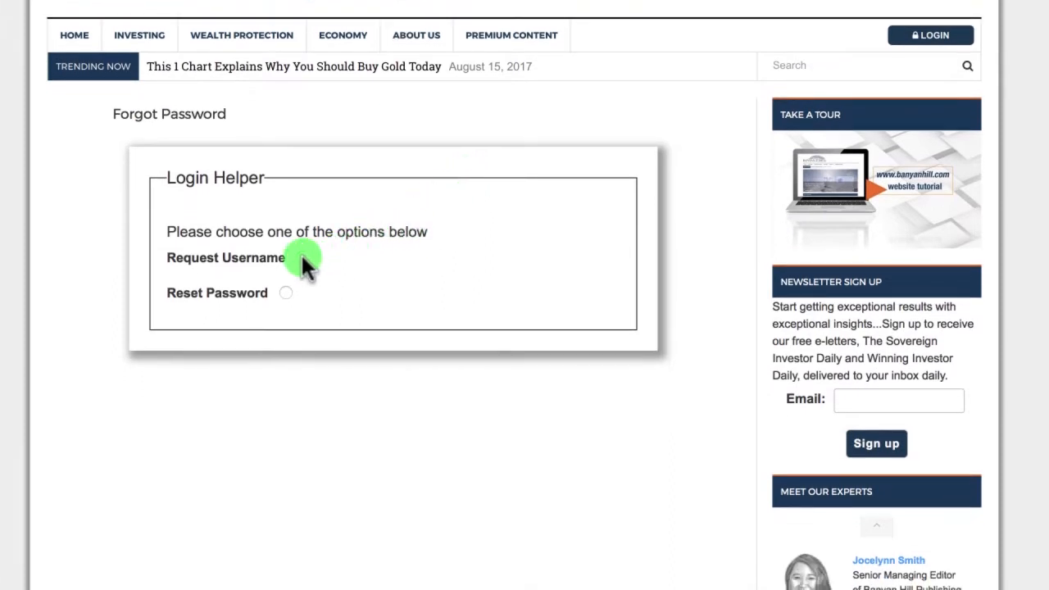
{"action": "left_click", "coordinate": [304, 258]}
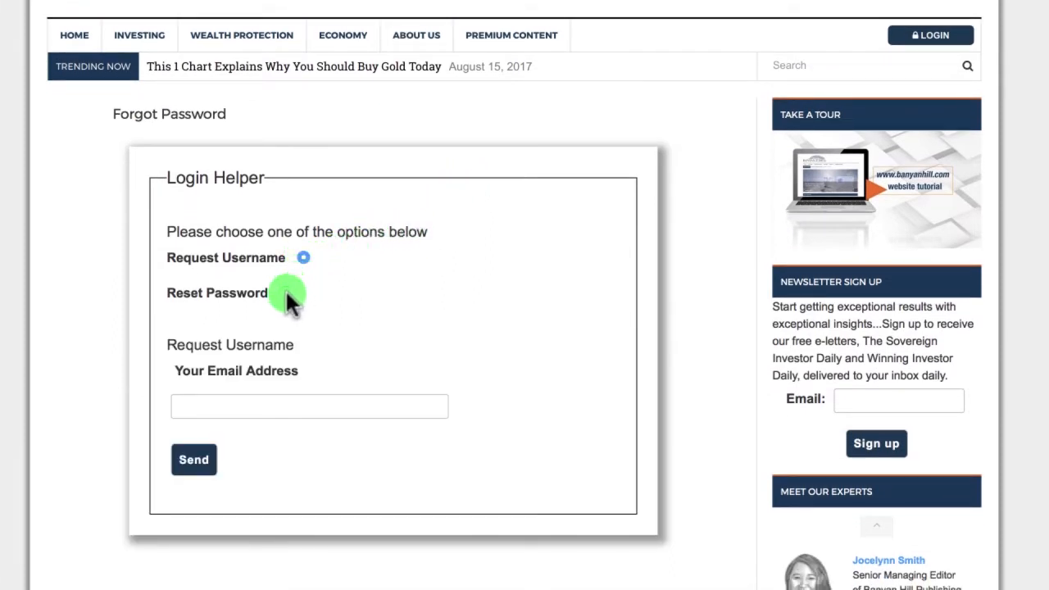
{"action": "left_click", "coordinate": [303, 293]}
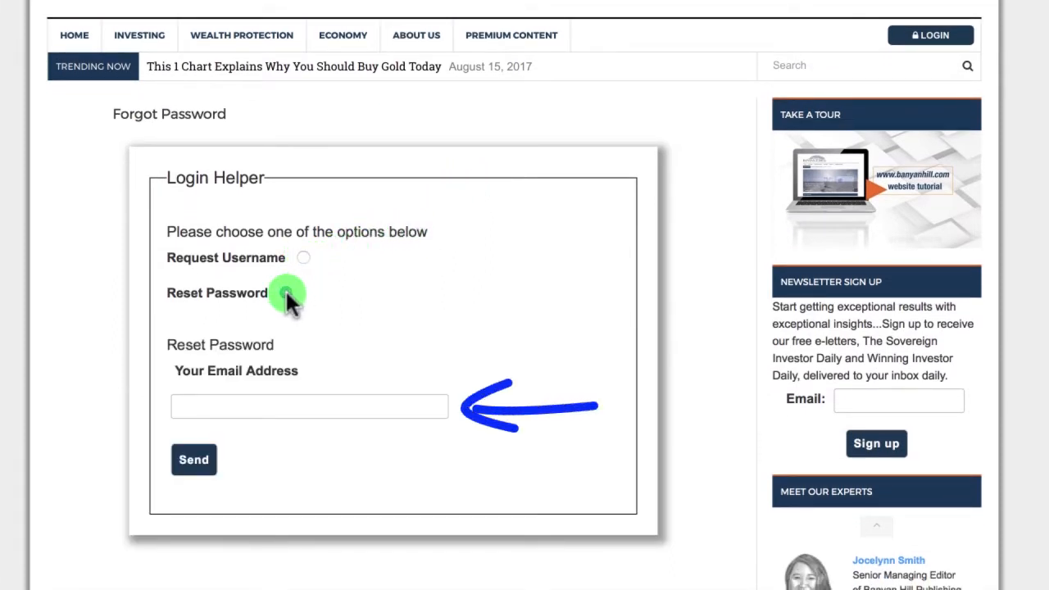
{"action": "left_click", "coordinate": [286, 292]}
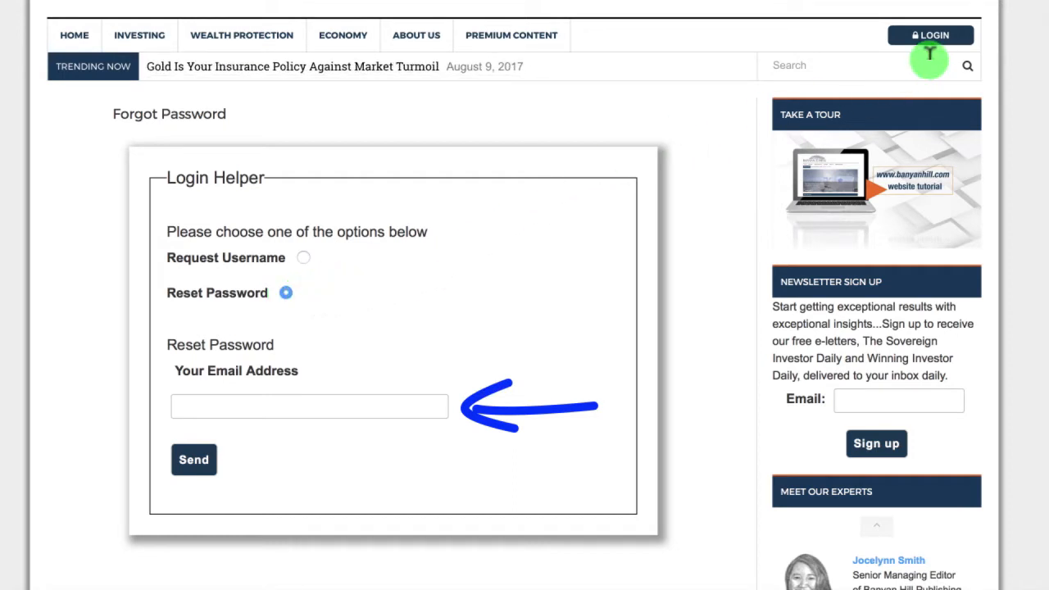
{"action": "mouse_move", "coordinate": [930, 35]}
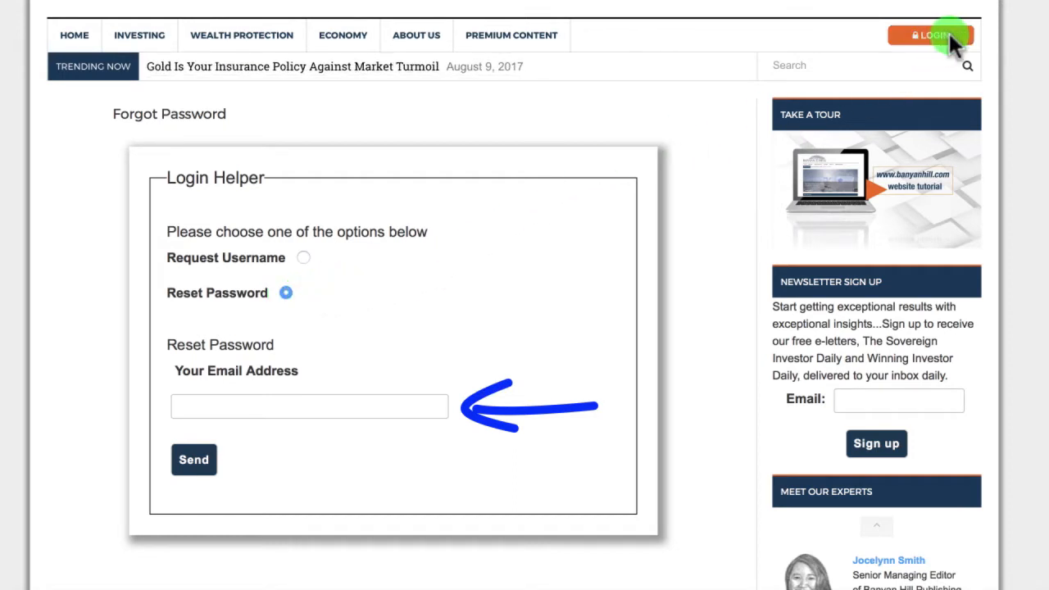
{"action": "left_click", "coordinate": [930, 35]}
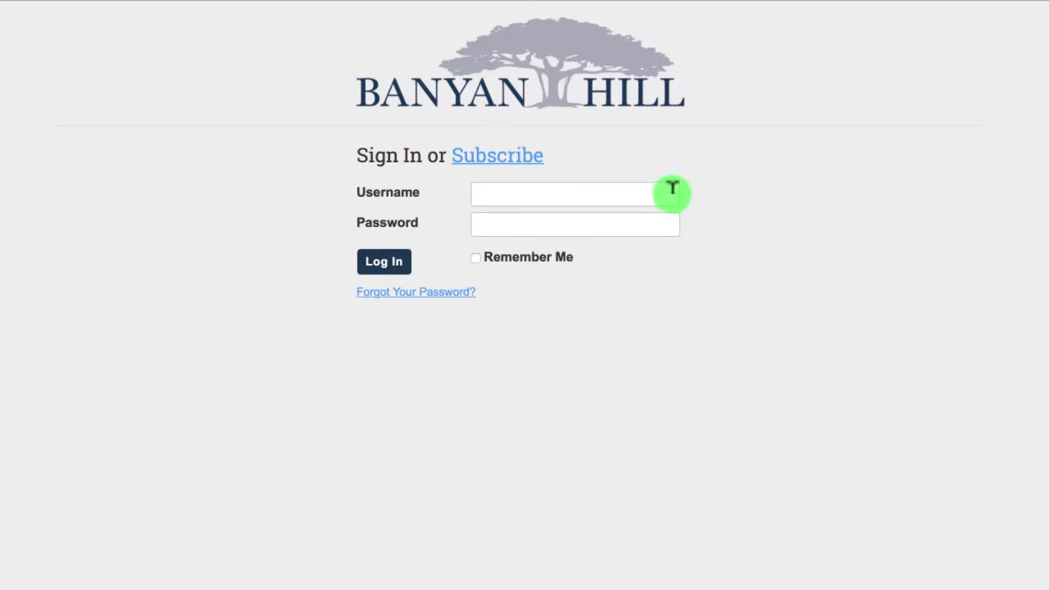
Step: Fill in the username and password fields and log in to the member site
{"action": "left_click", "coordinate": [574, 223]}
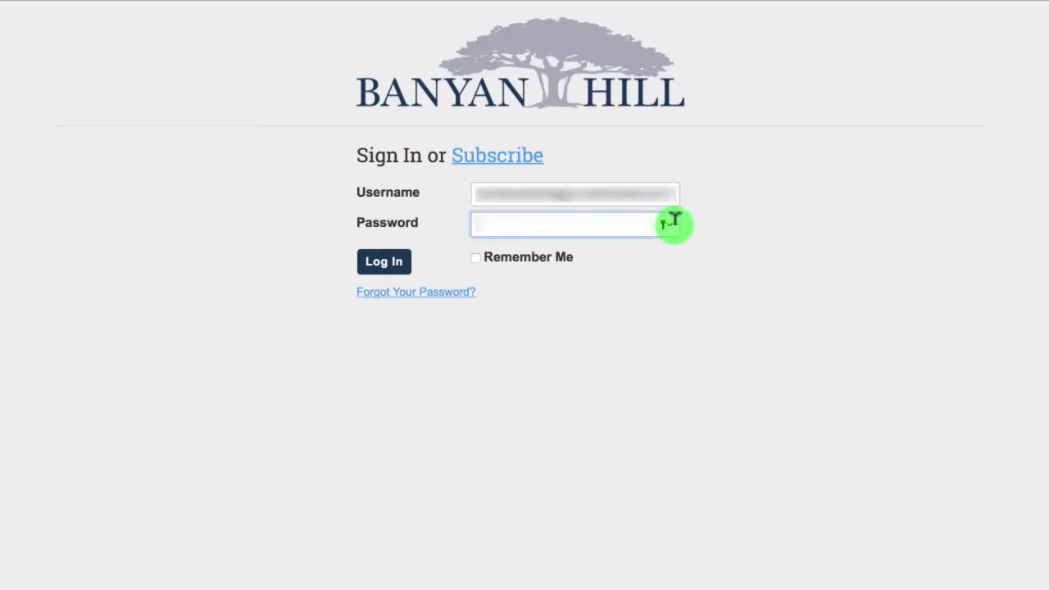
{"action": "left_click", "coordinate": [384, 262]}
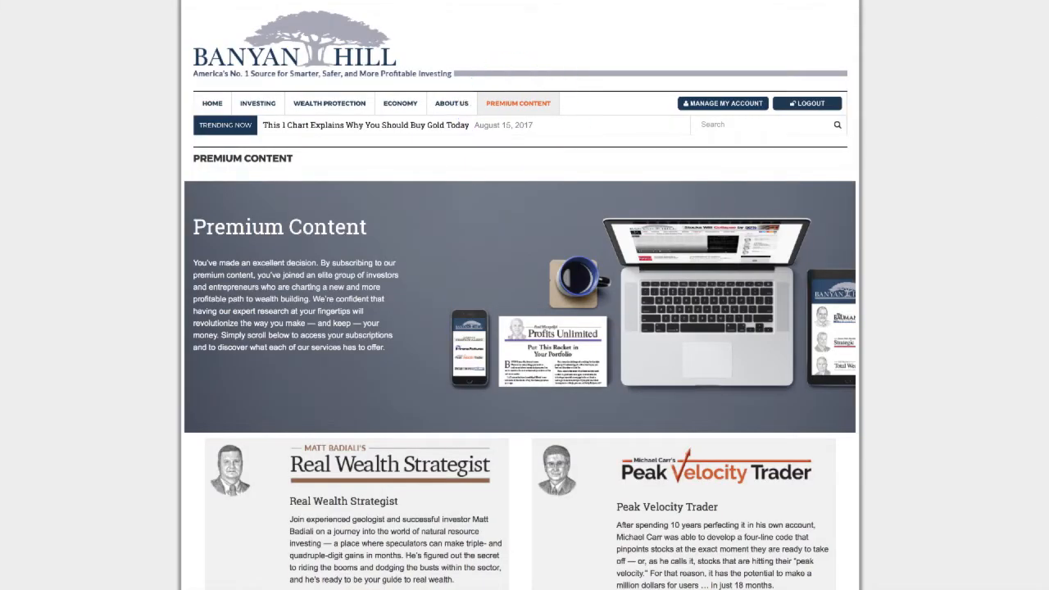
{"action": "scroll", "scroll_direction": "down", "scroll_amount": 3}
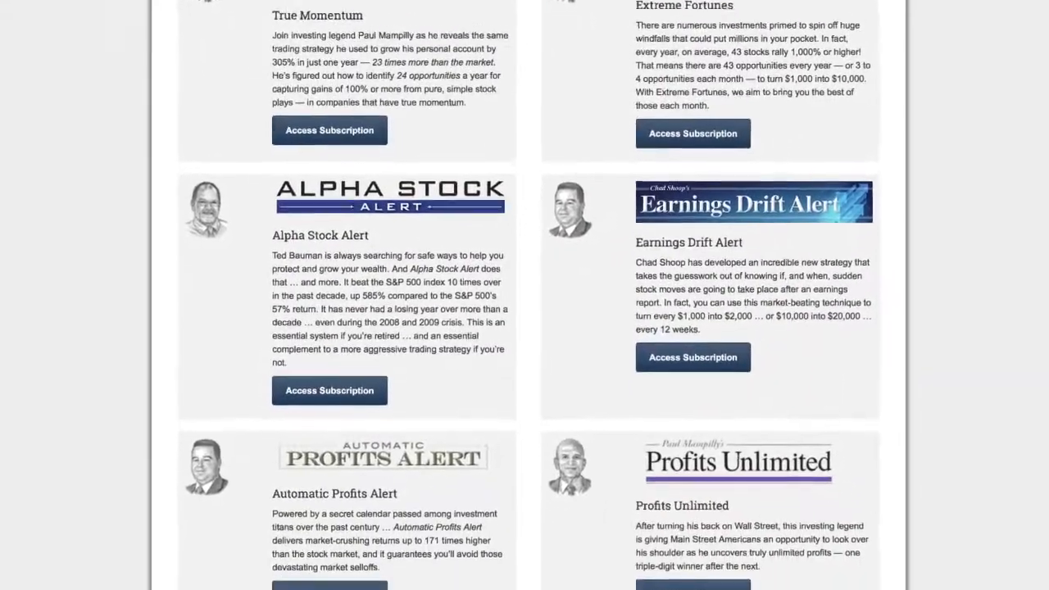
{"action": "scroll", "scroll_direction": "down", "scroll_amount": 3}
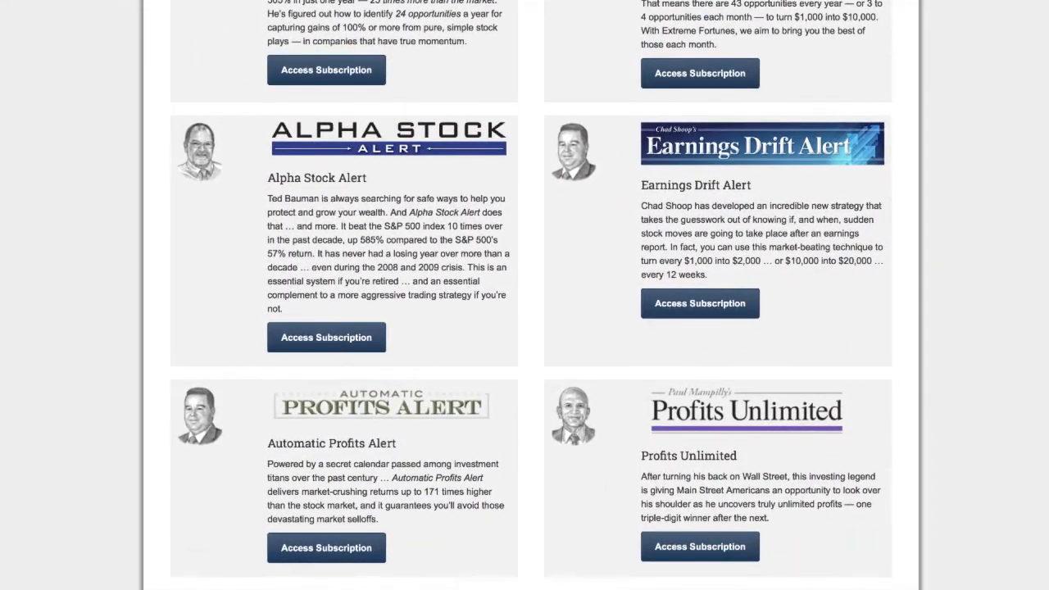
{"action": "left_click", "coordinate": [700, 303]}
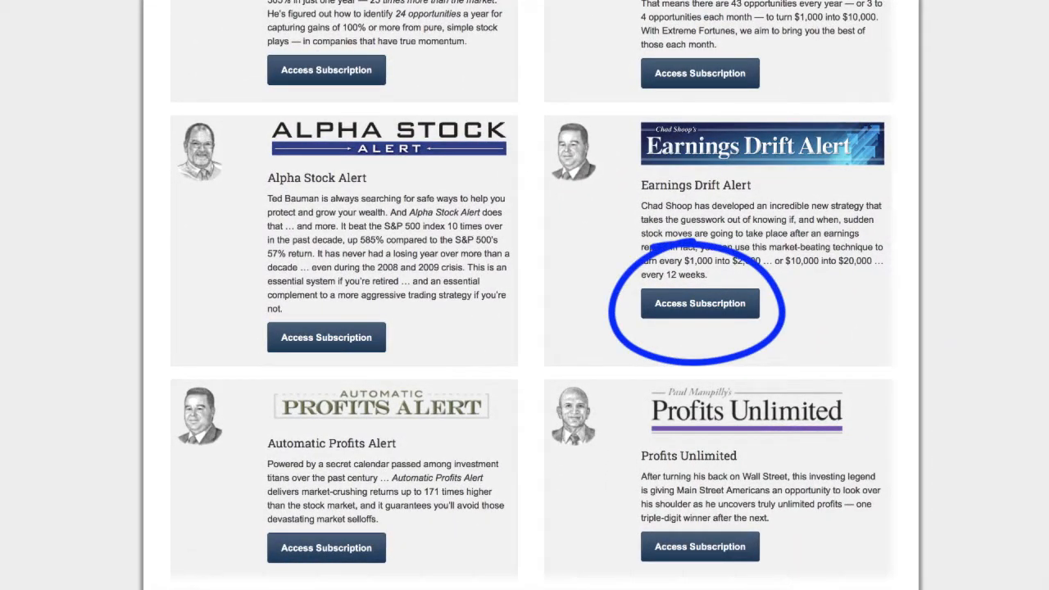
{"action": "left_click", "coordinate": [701, 303]}
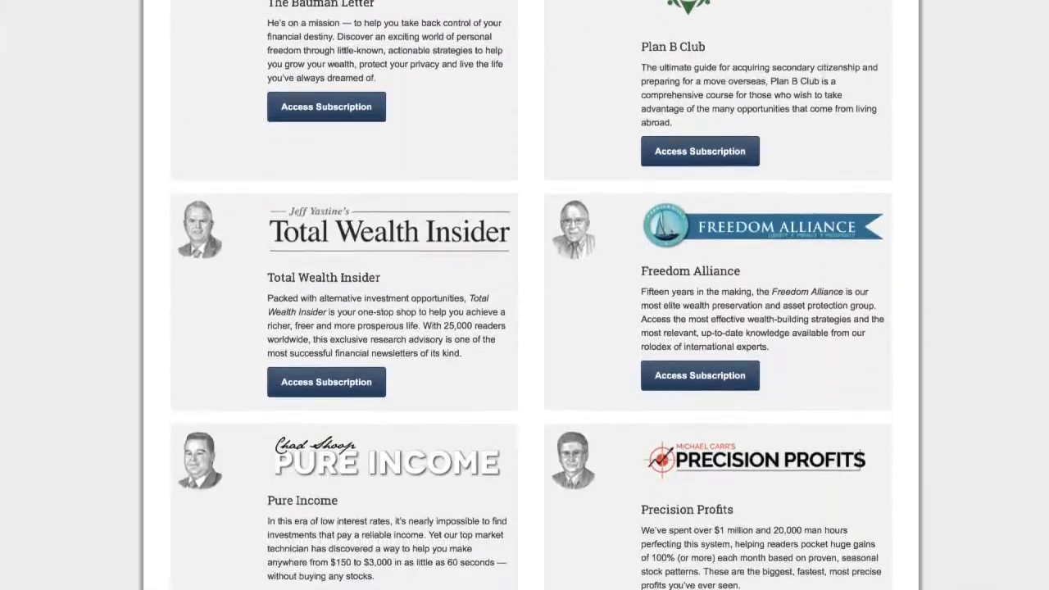
{"action": "scroll", "scroll_direction": "down", "scroll_amount": 3}
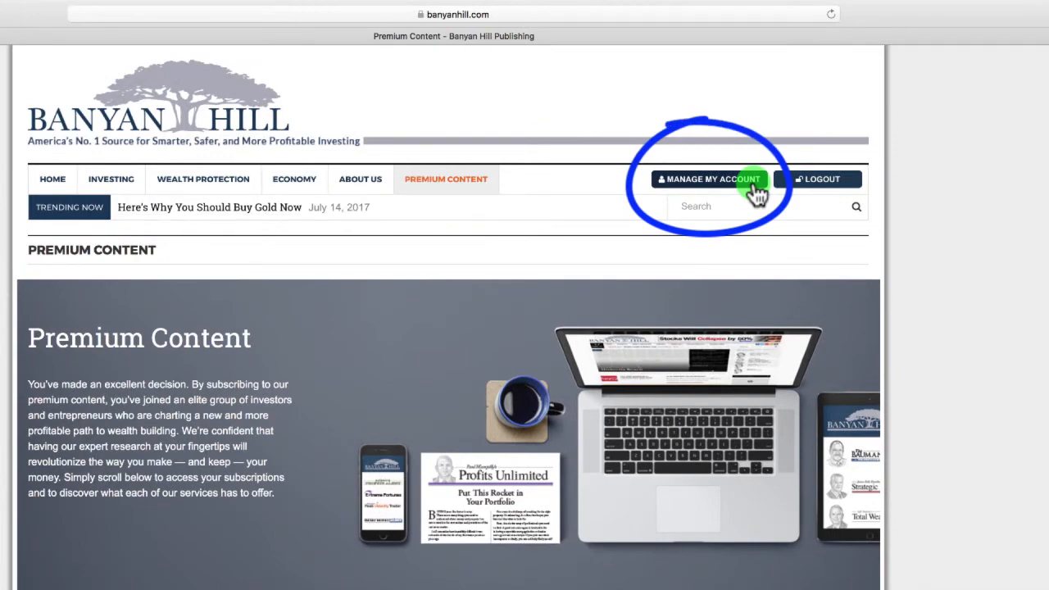
Step: Open Customer Self Service and view the change address and change email forms
{"action": "left_click", "coordinate": [712, 179]}
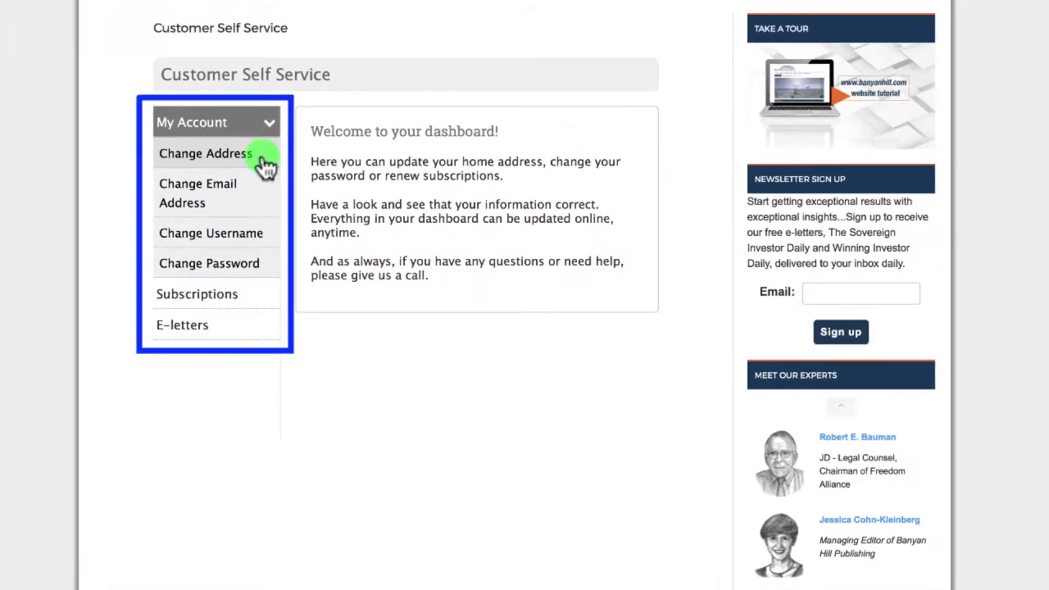
{"action": "left_click", "coordinate": [204, 154]}
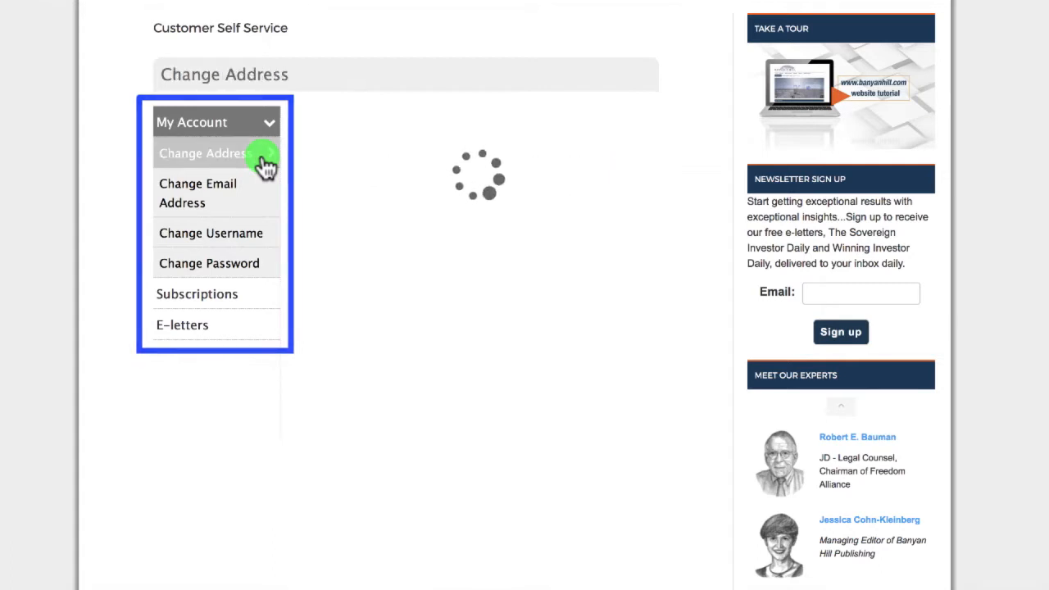
{"action": "left_click", "coordinate": [202, 153]}
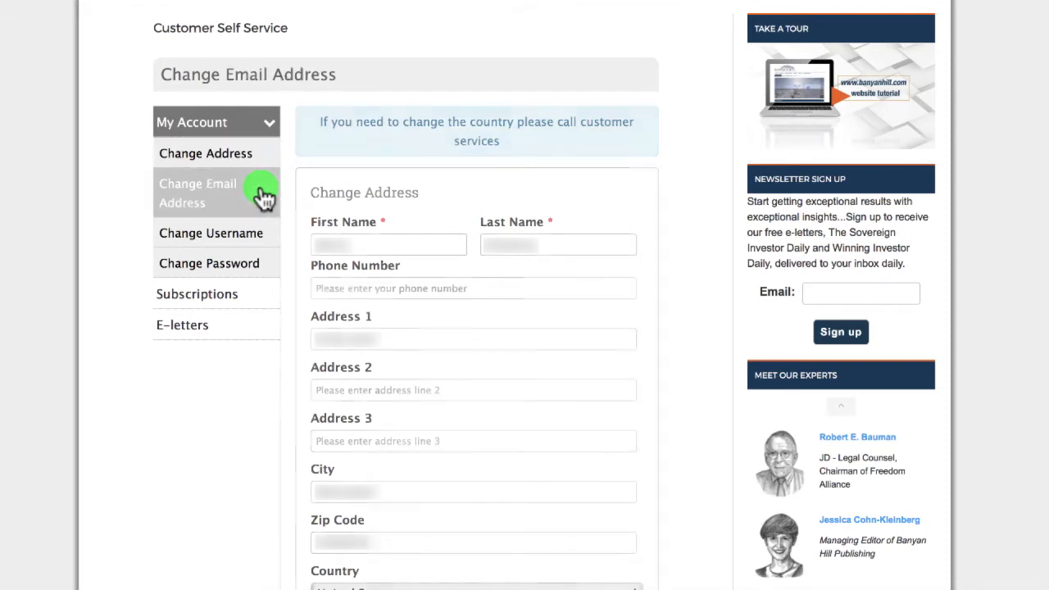
{"action": "left_click", "coordinate": [205, 193]}
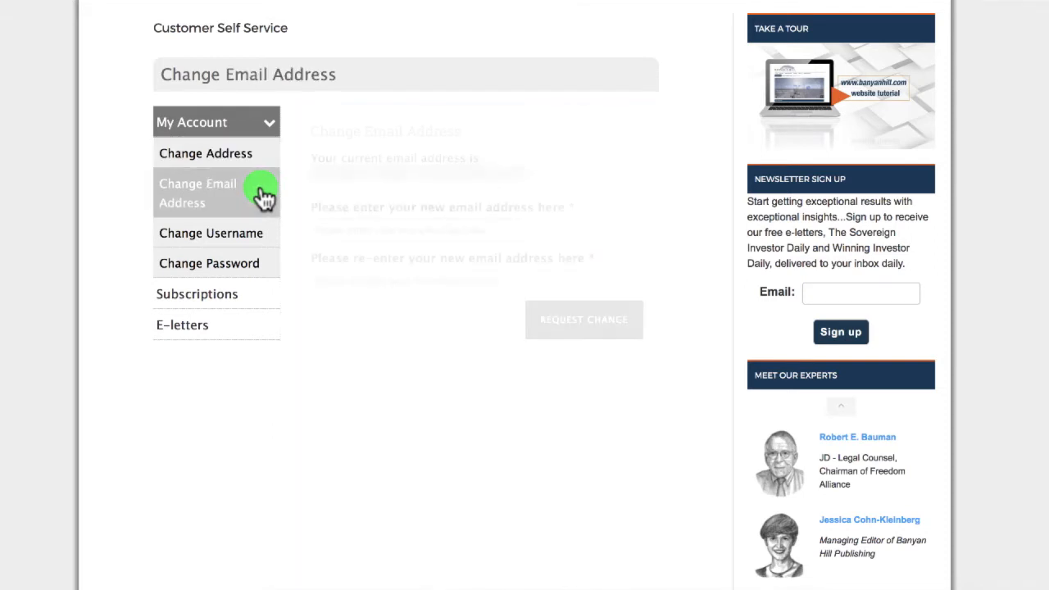
{"action": "left_click", "coordinate": [199, 193]}
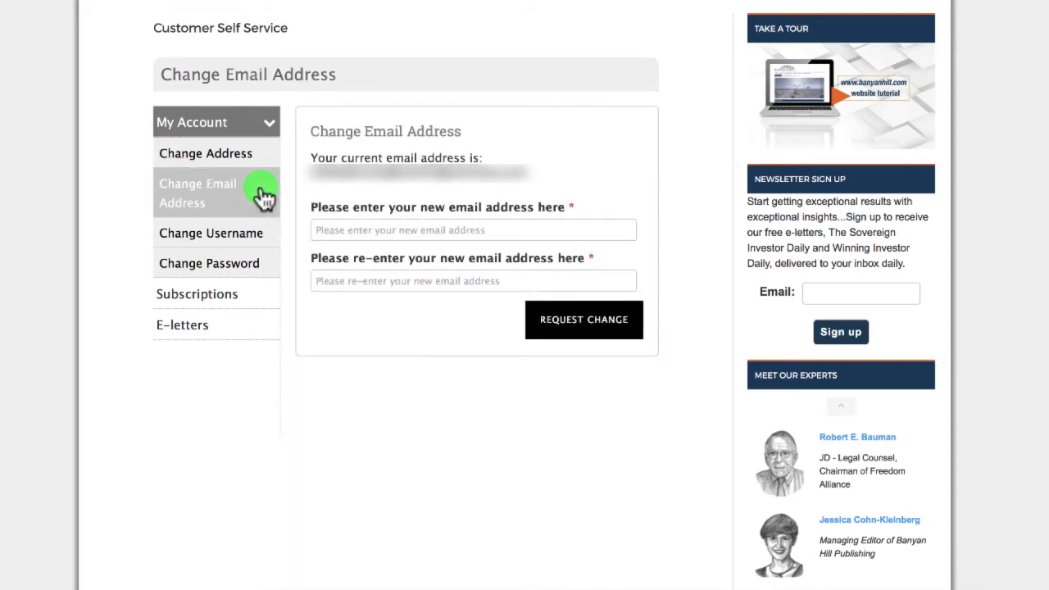
Step: View the change username and password forms, then My Paid Subscriptions
{"action": "left_click", "coordinate": [211, 233]}
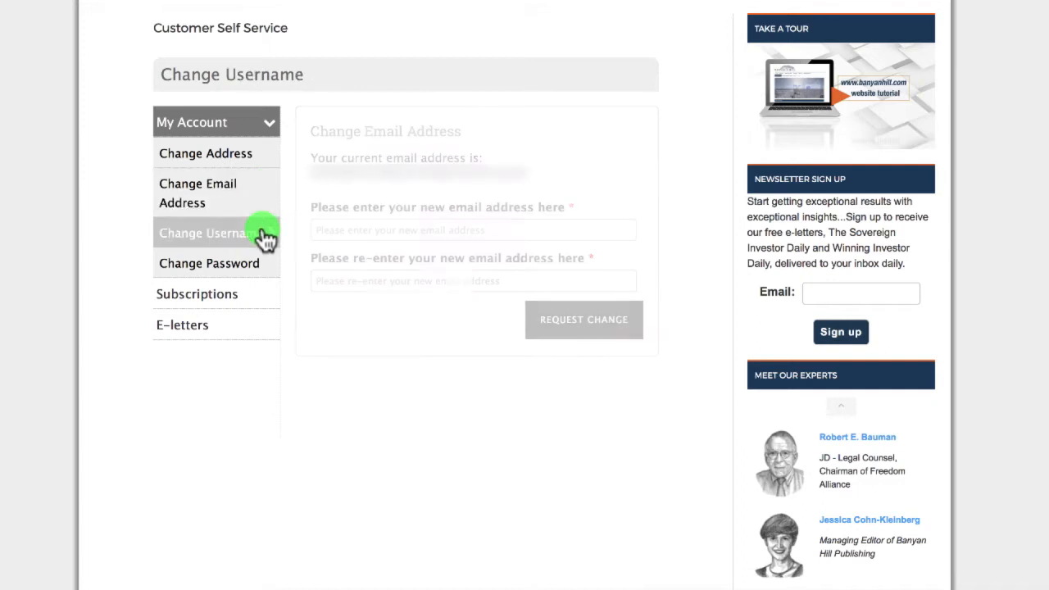
{"action": "left_click", "coordinate": [205, 233]}
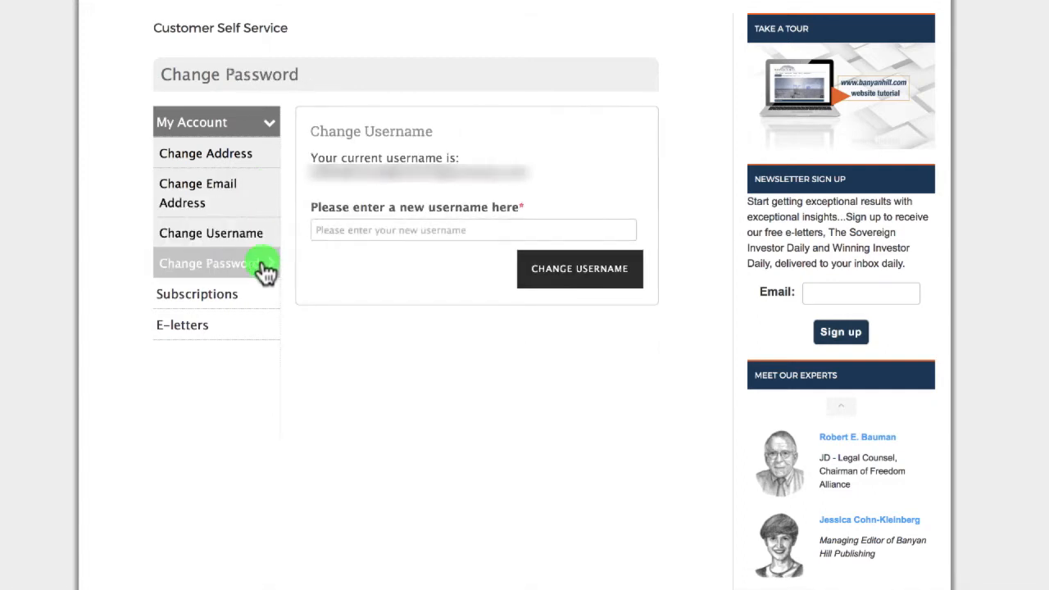
{"action": "left_click", "coordinate": [205, 263]}
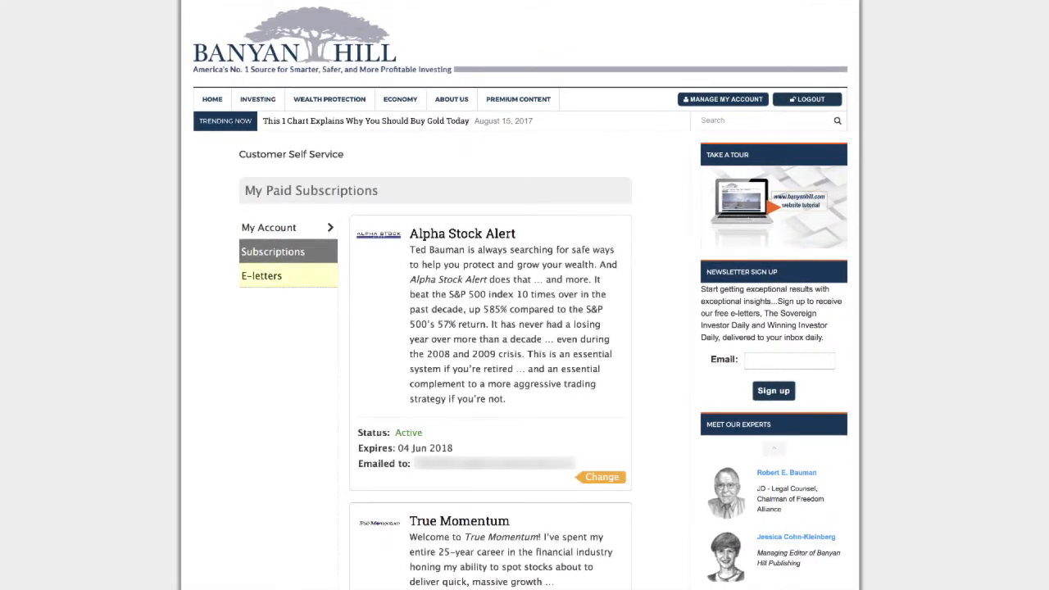
{"action": "left_click", "coordinate": [288, 275]}
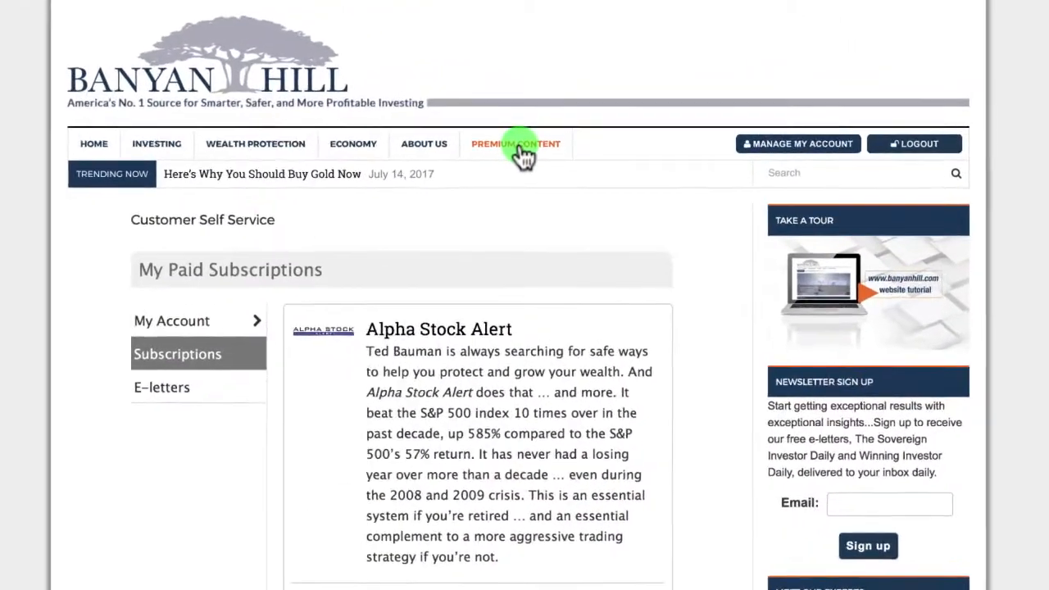
Step: From Premium Content, scroll to Profits Unlimited and access its subscription
{"action": "left_click", "coordinate": [516, 144]}
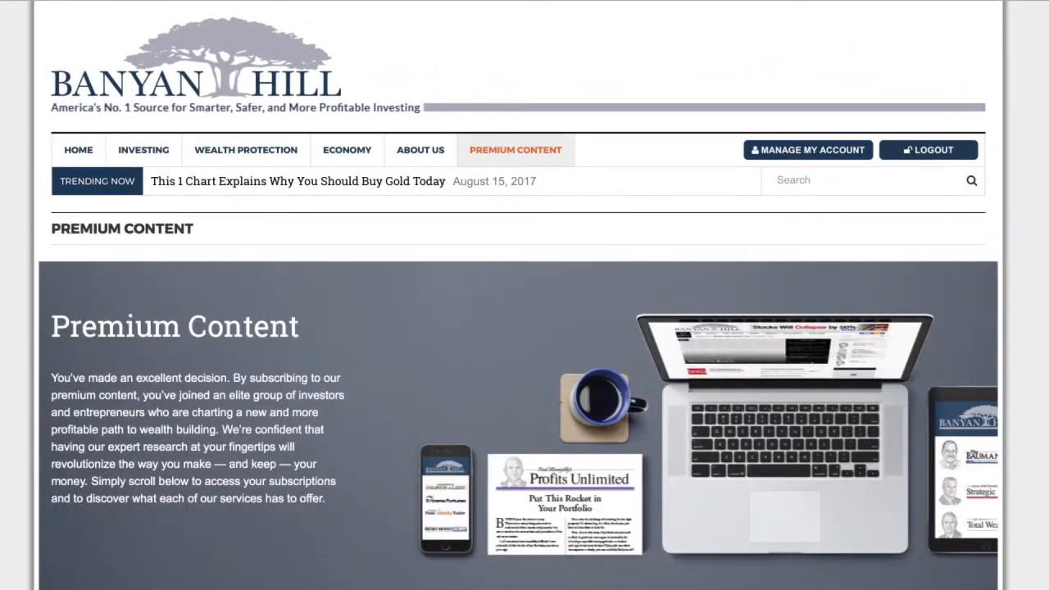
{"action": "scroll", "scroll_direction": "down", "scroll_amount": 3}
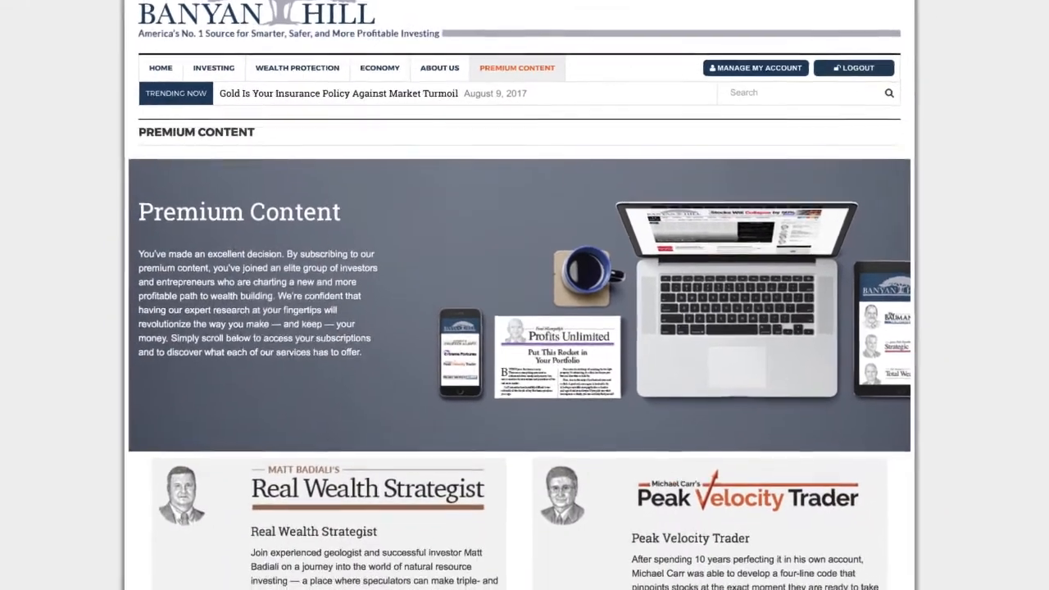
{"action": "scroll", "scroll_direction": "down", "scroll_amount": 3}
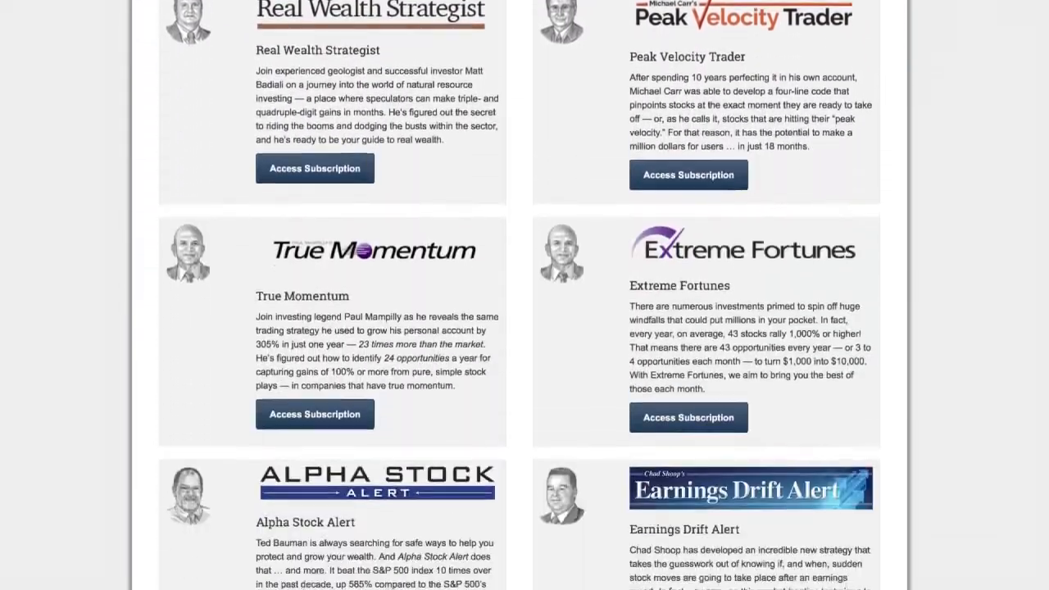
{"action": "scroll", "scroll_direction": "down", "scroll_amount": 3}
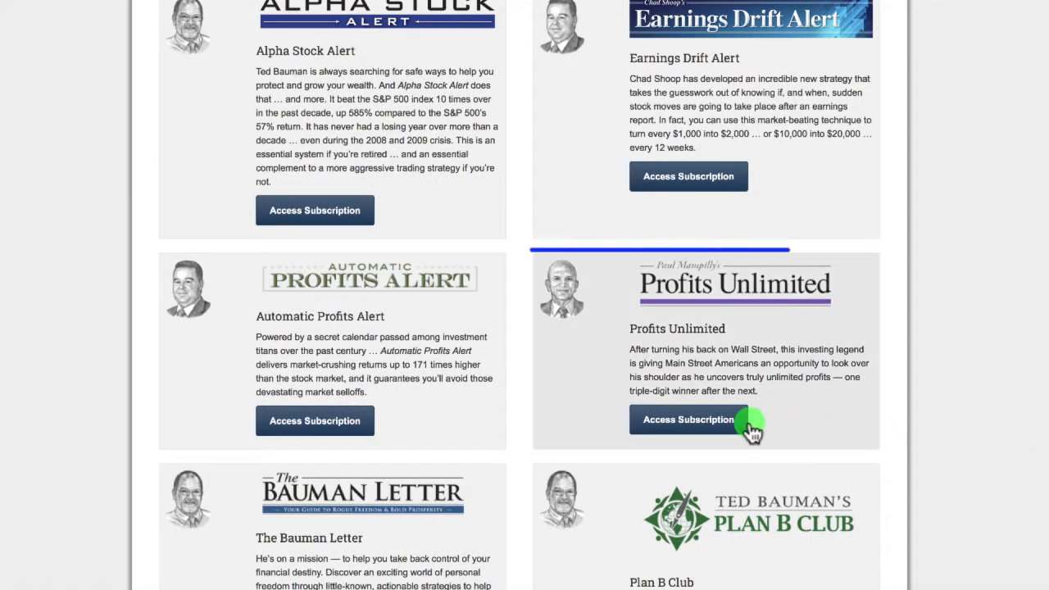
{"action": "left_click", "coordinate": [688, 420]}
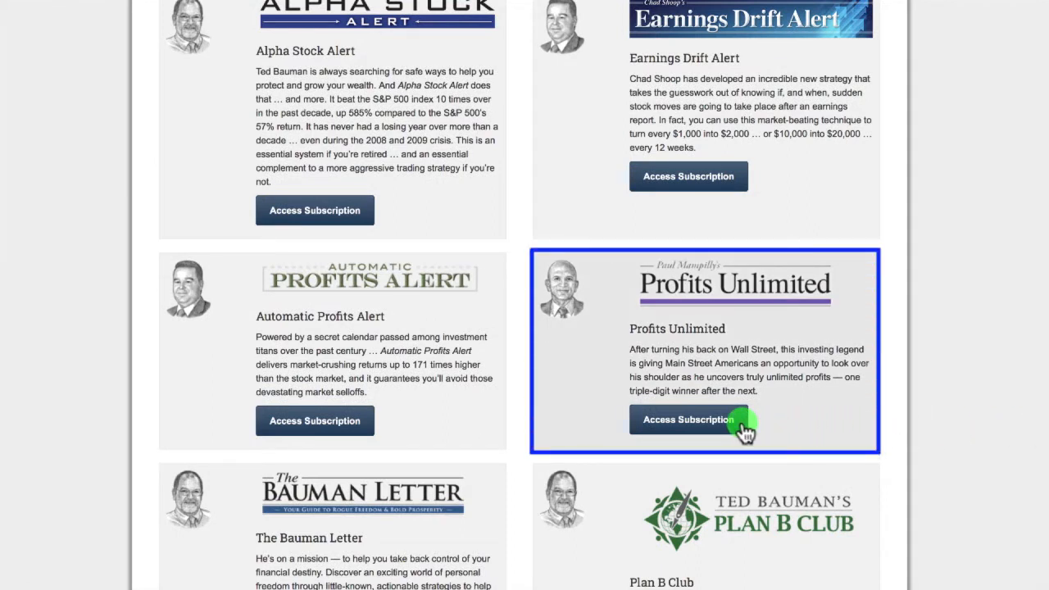
{"action": "left_click", "coordinate": [689, 419]}
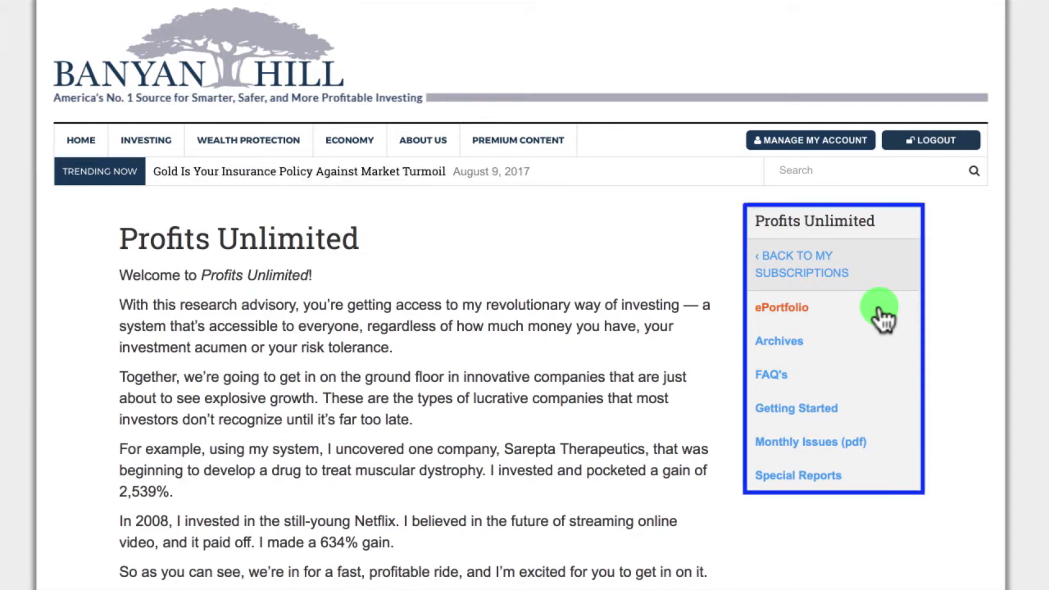
Step: Browse the Profits Unlimited ePortfolio, Archives, FAQ's and Monthly Issues (pdf) pages
{"action": "left_click", "coordinate": [782, 308]}
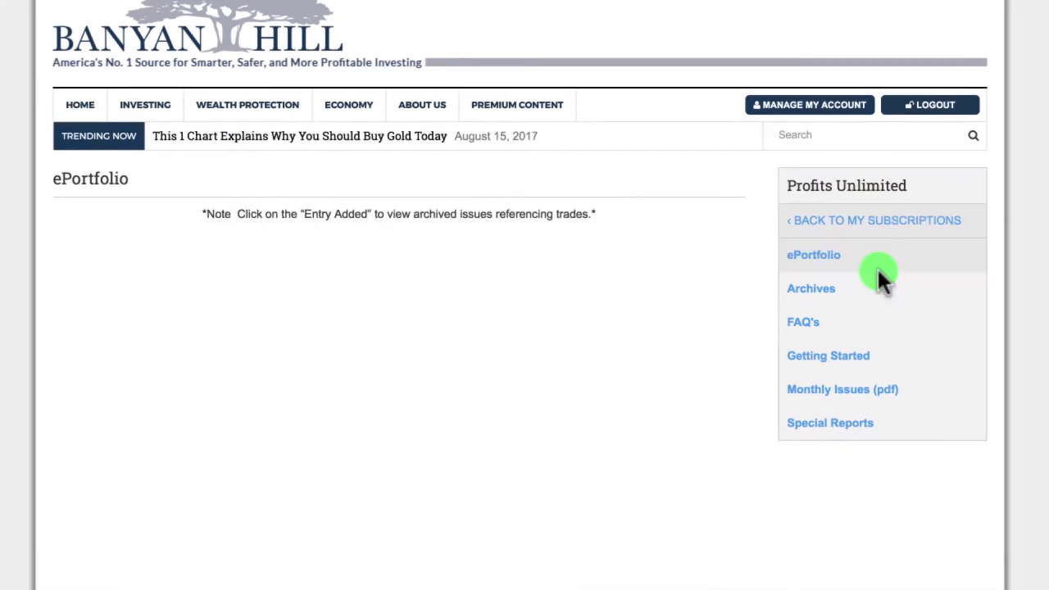
{"action": "scroll", "scroll_direction": "down", "scroll_amount": 3}
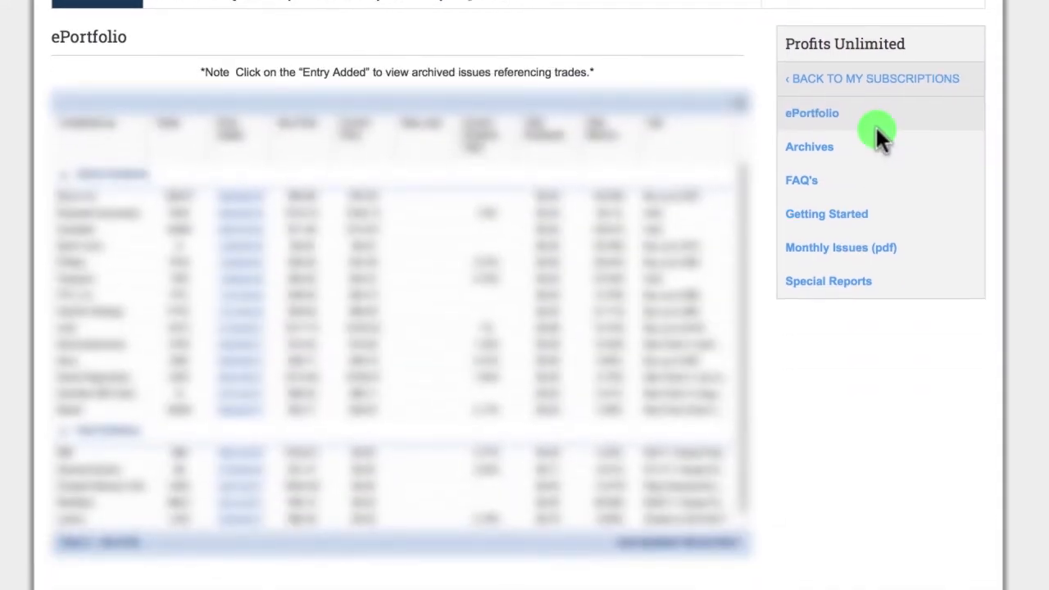
{"action": "mouse_move", "coordinate": [881, 152]}
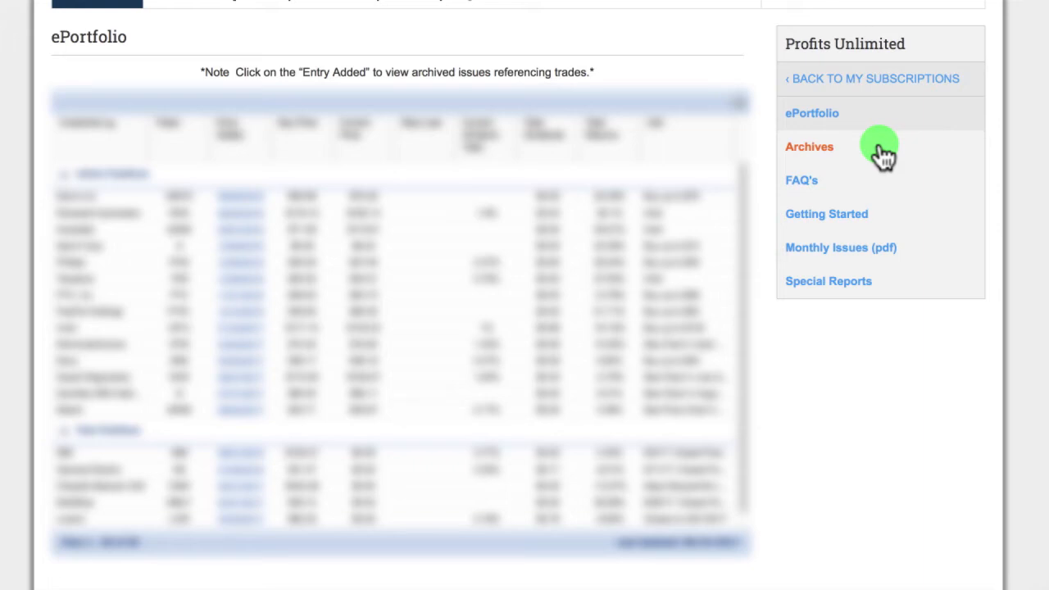
{"action": "left_click", "coordinate": [809, 147]}
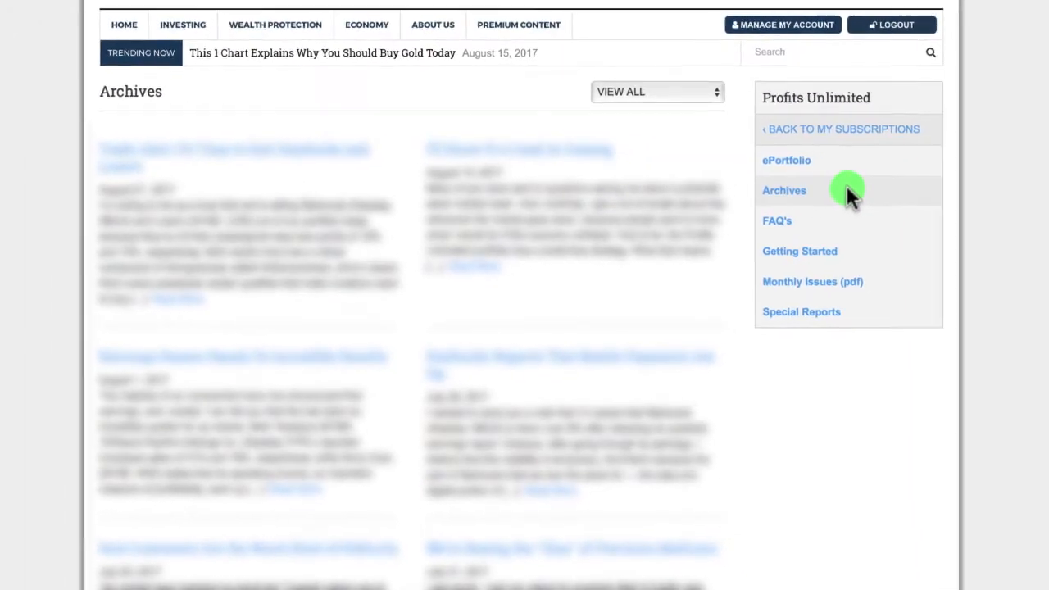
{"action": "mouse_move", "coordinate": [853, 224]}
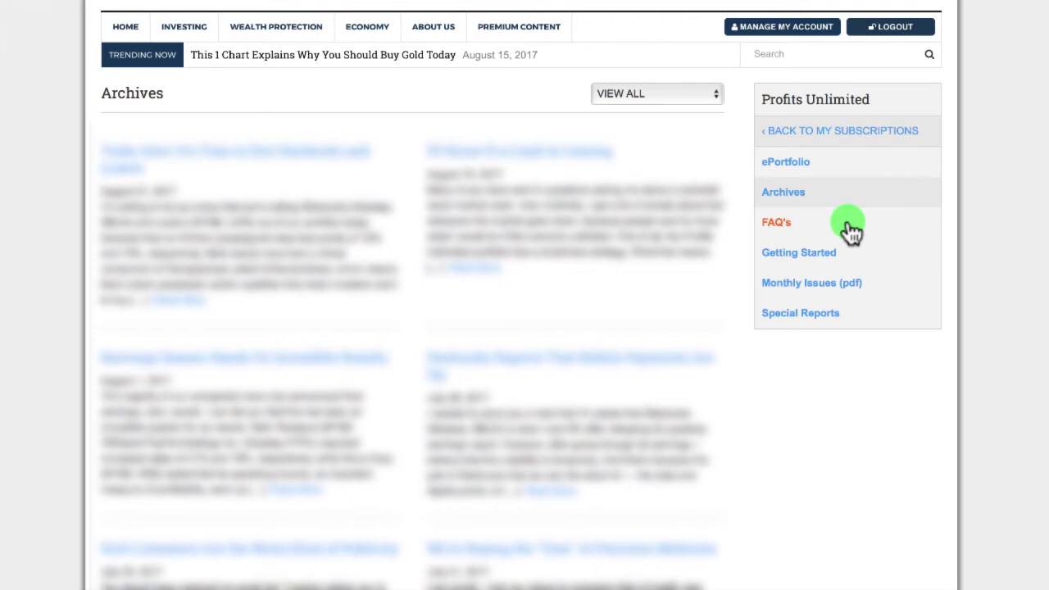
{"action": "left_click", "coordinate": [775, 222]}
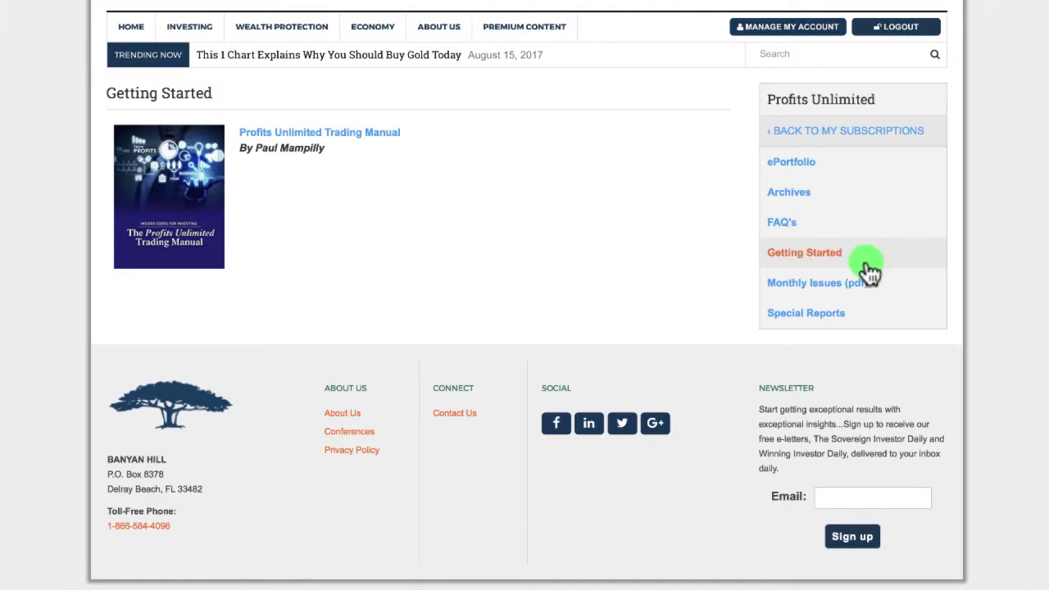
{"action": "left_click", "coordinate": [822, 282]}
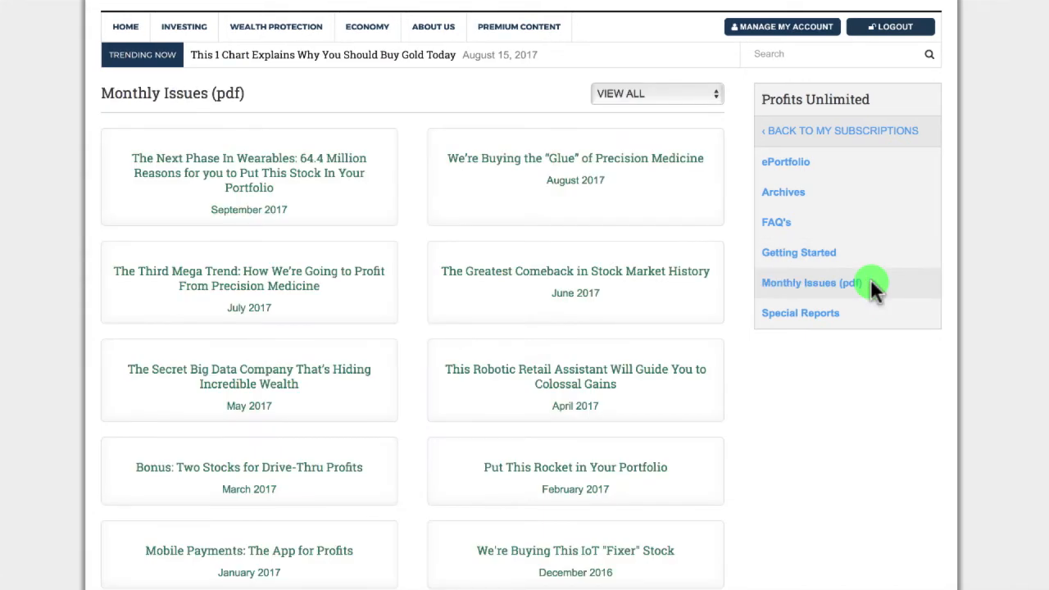
{"action": "mouse_move", "coordinate": [878, 319]}
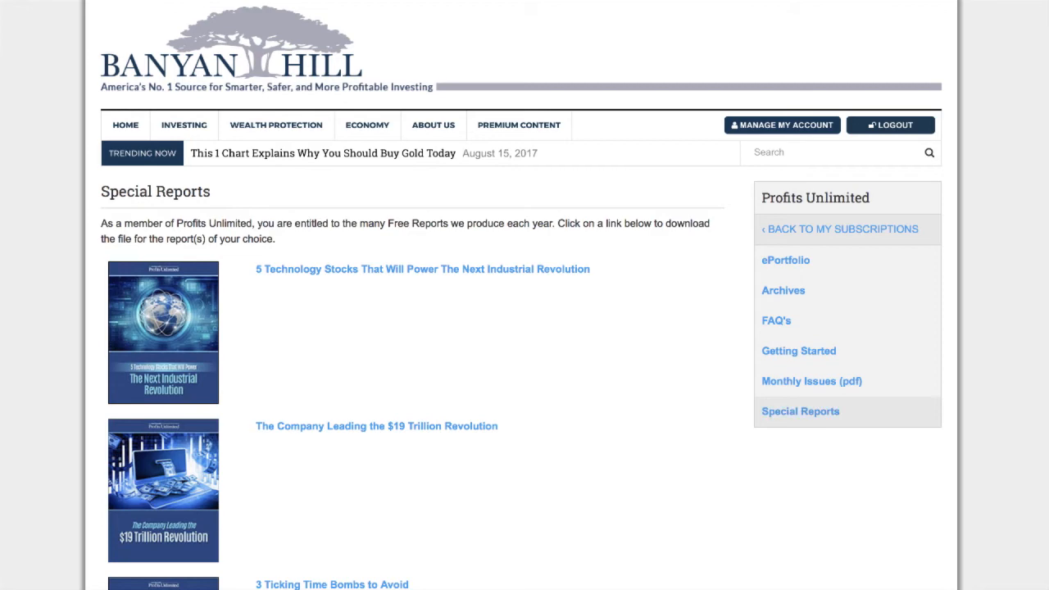
Step: Scroll to the page footer and open Contact Us under Connect
{"action": "scroll", "scroll_direction": "down", "scroll_amount": 3}
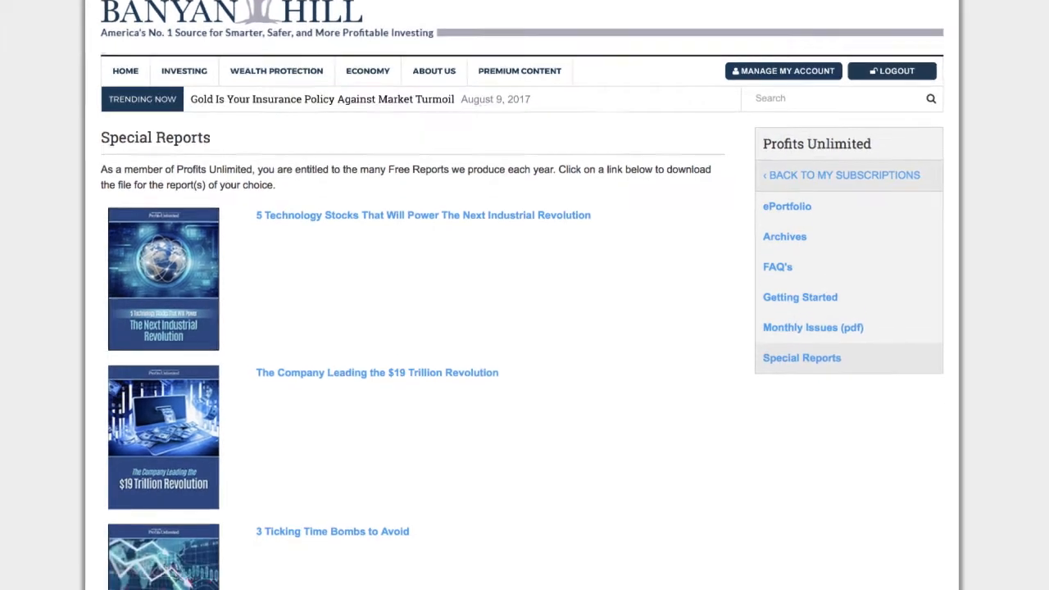
{"action": "scroll", "scroll_direction": "down", "scroll_amount": 3}
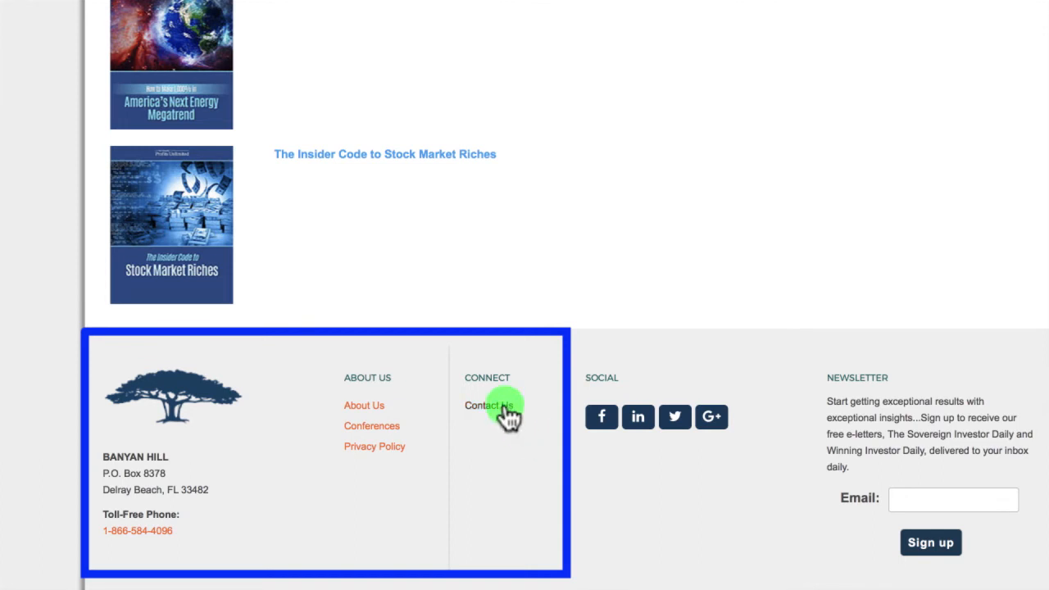
{"action": "left_click", "coordinate": [487, 406]}
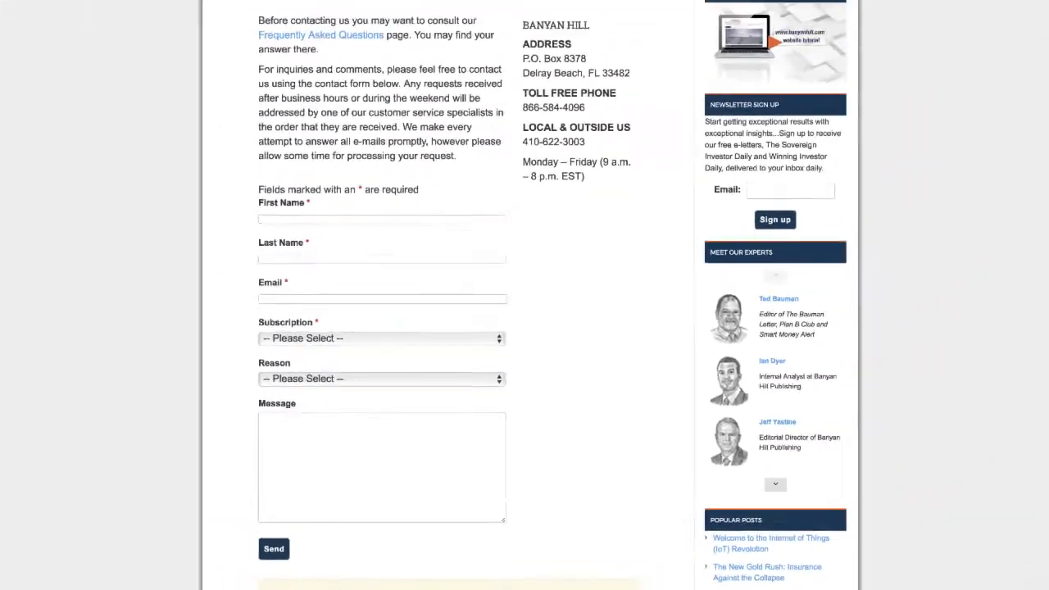